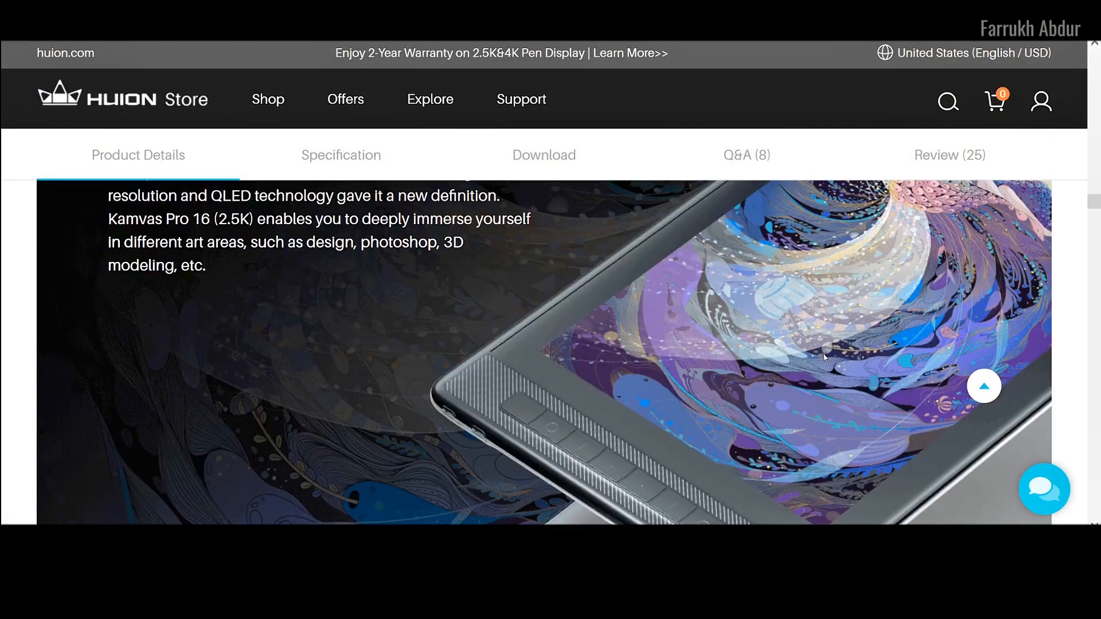
Choose Windows as the OS on the Driver & Manual page and view the Kamvas Pro 16(2.5K) driver table
scroll(down, 3)
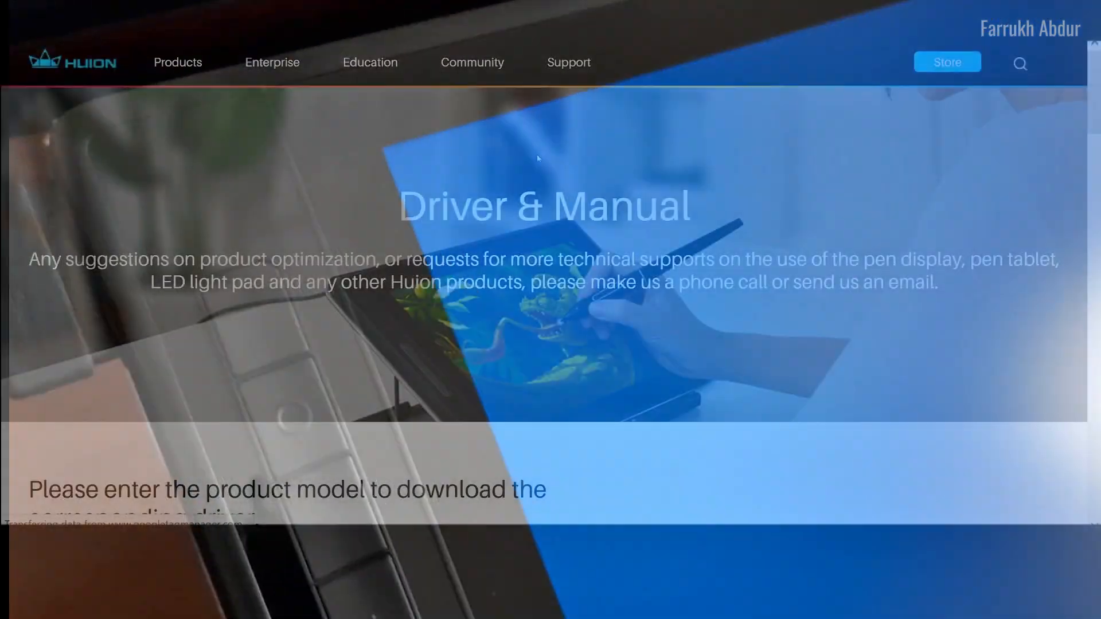
scroll(down, 3)
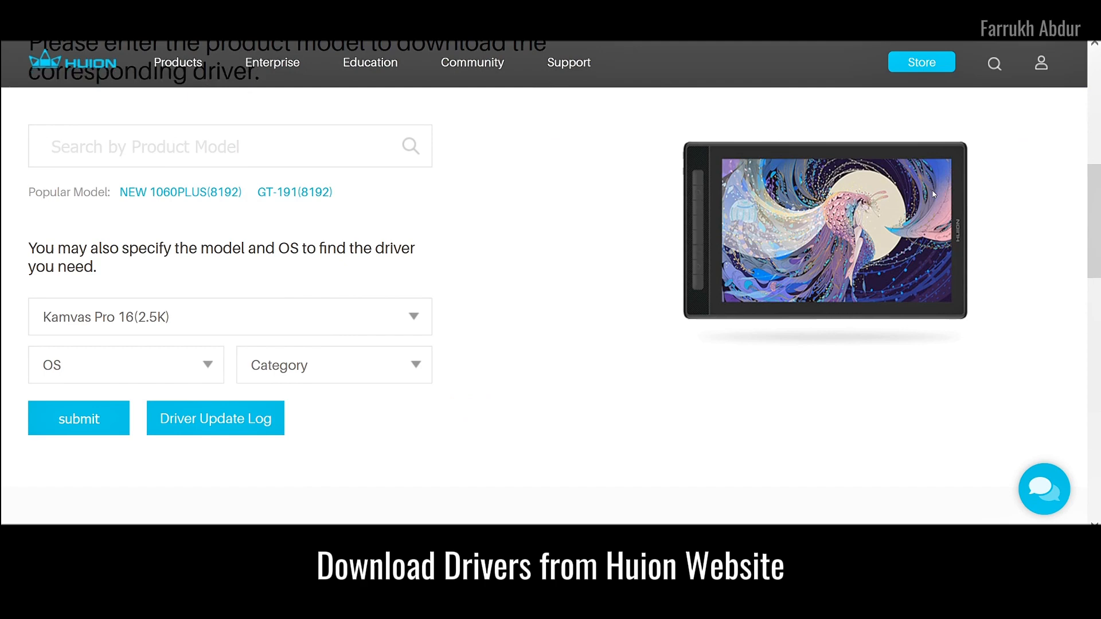
scroll(down, 3)
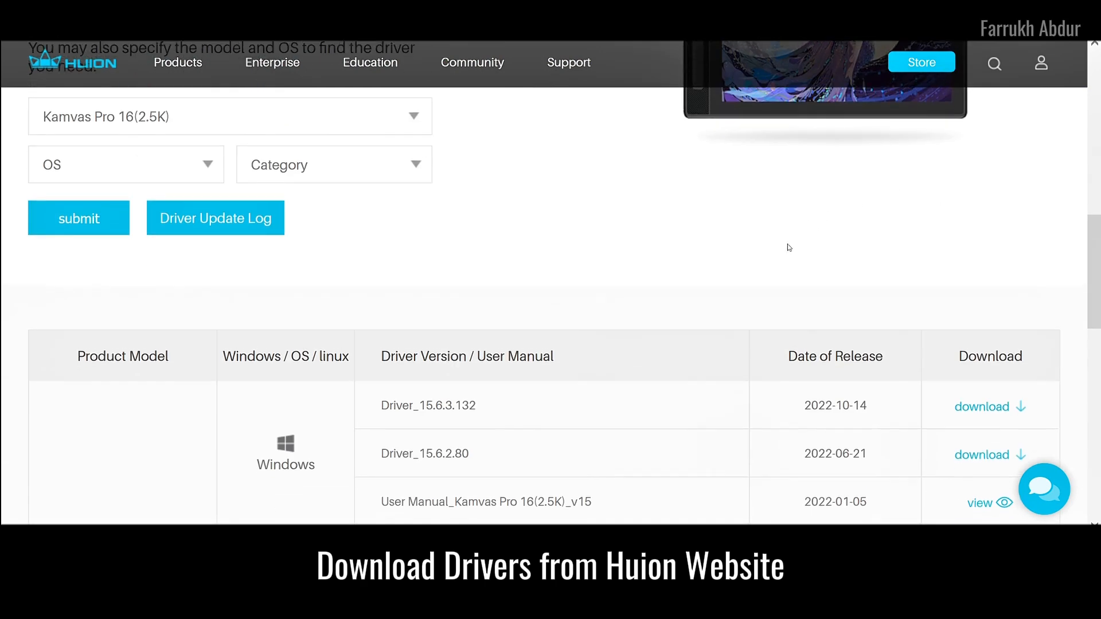
click(126, 164)
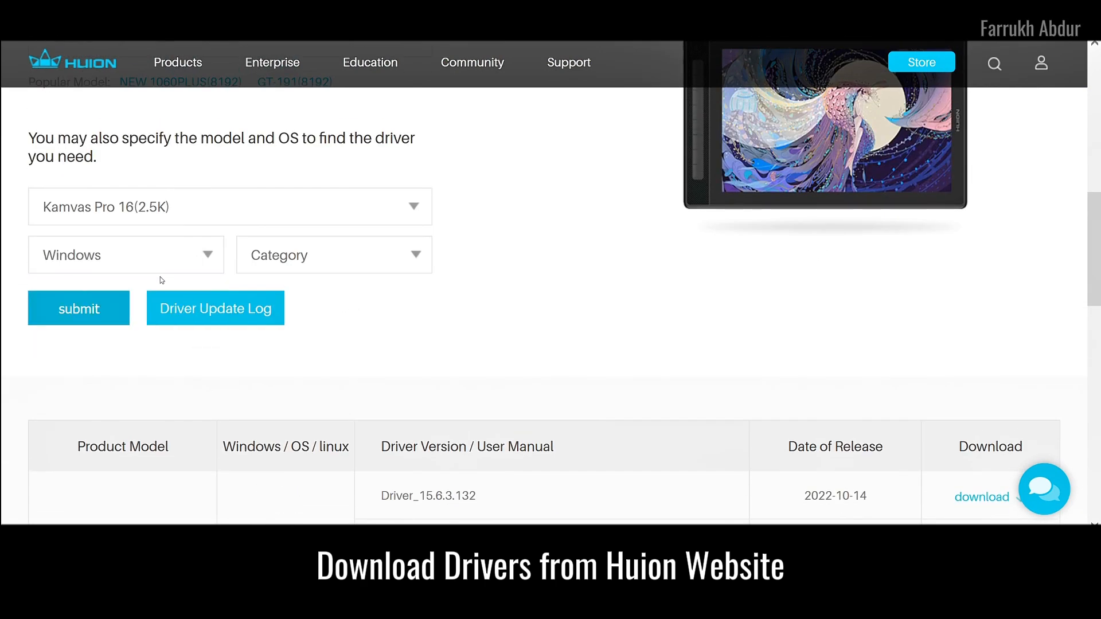
scroll(down, 3)
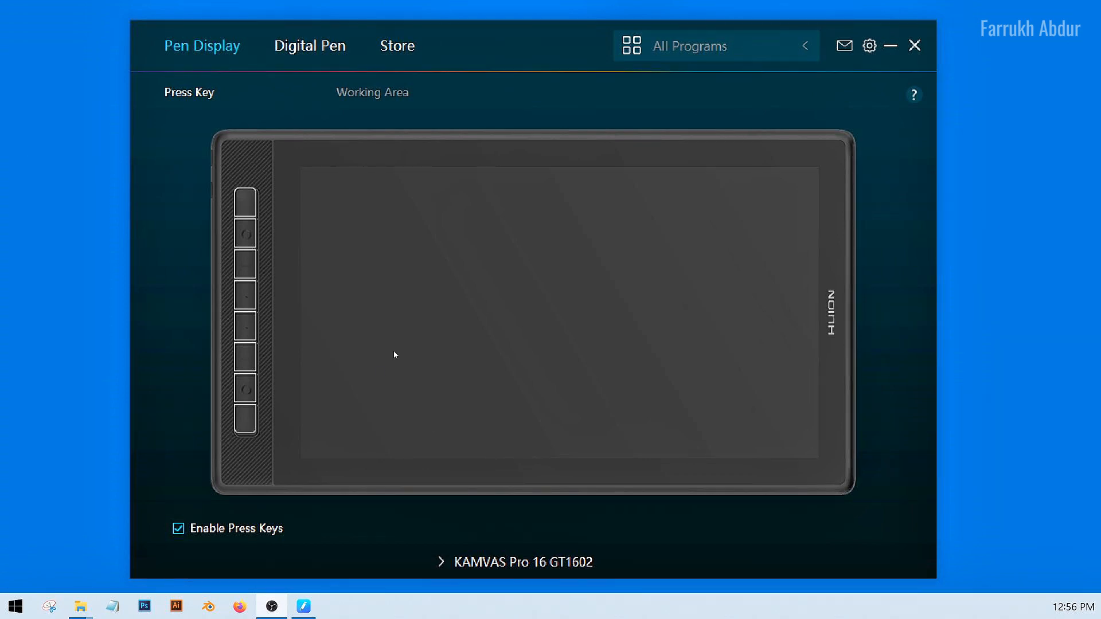
Map the second press key to a Keyboard Key that types E
click(245, 274)
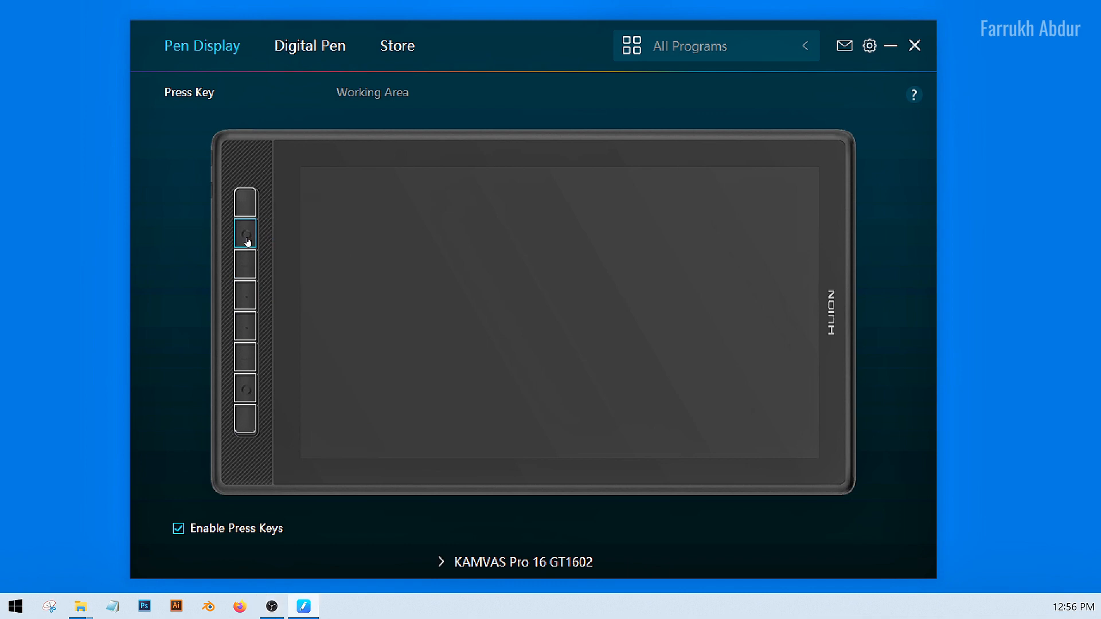
click(246, 234)
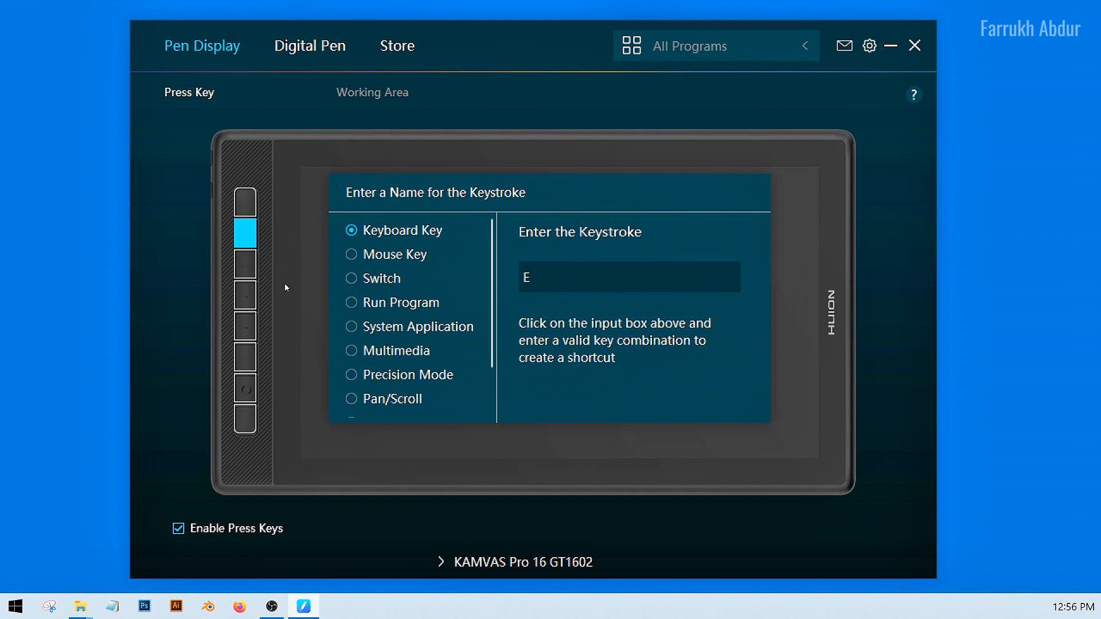
click(372, 92)
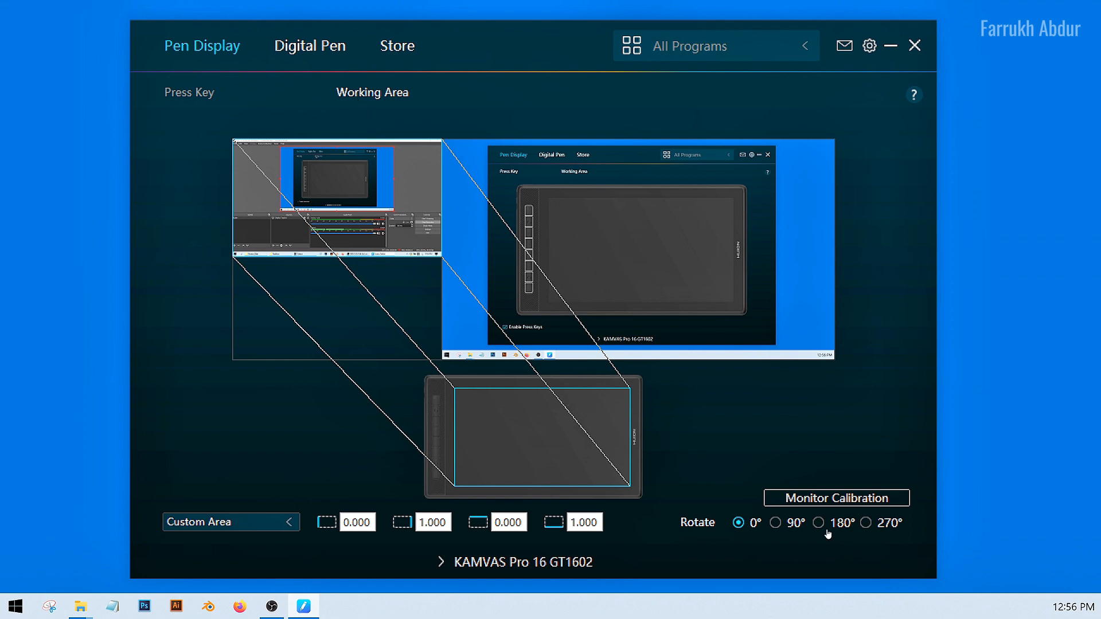
Preview the 90°, 180° and 270° working-area rotations and leave rotation at 0°
click(774, 523)
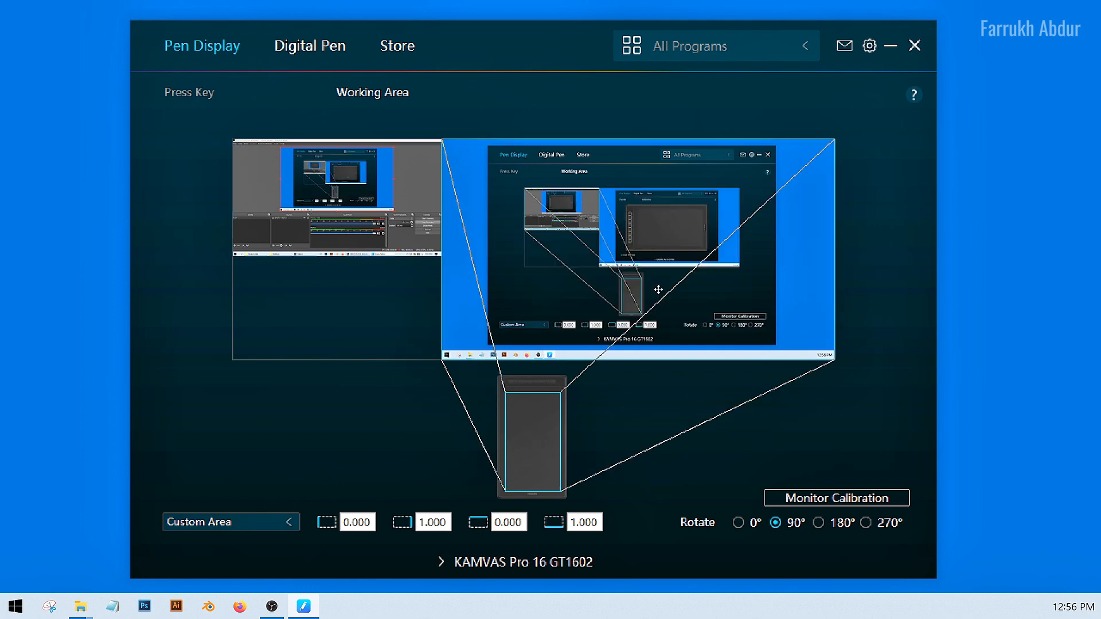
click(818, 523)
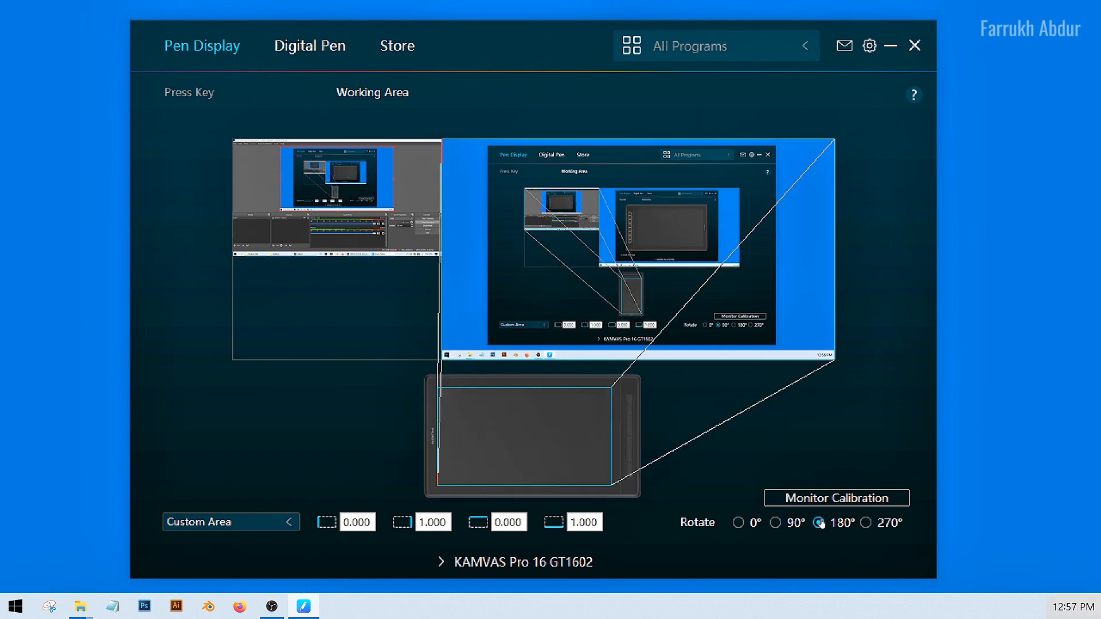
click(868, 523)
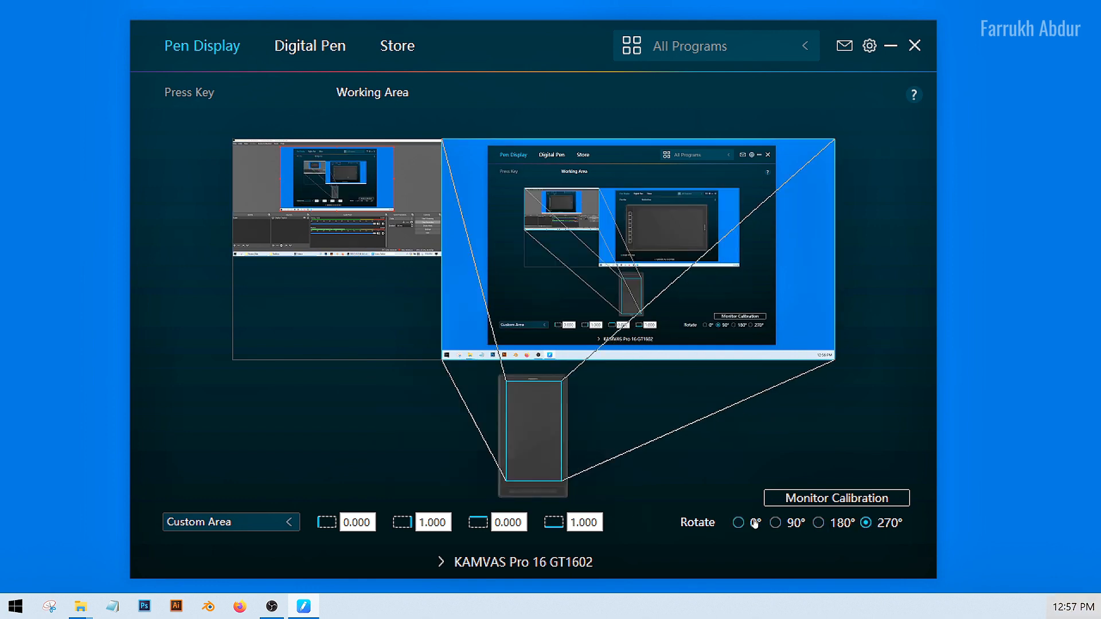
click(739, 523)
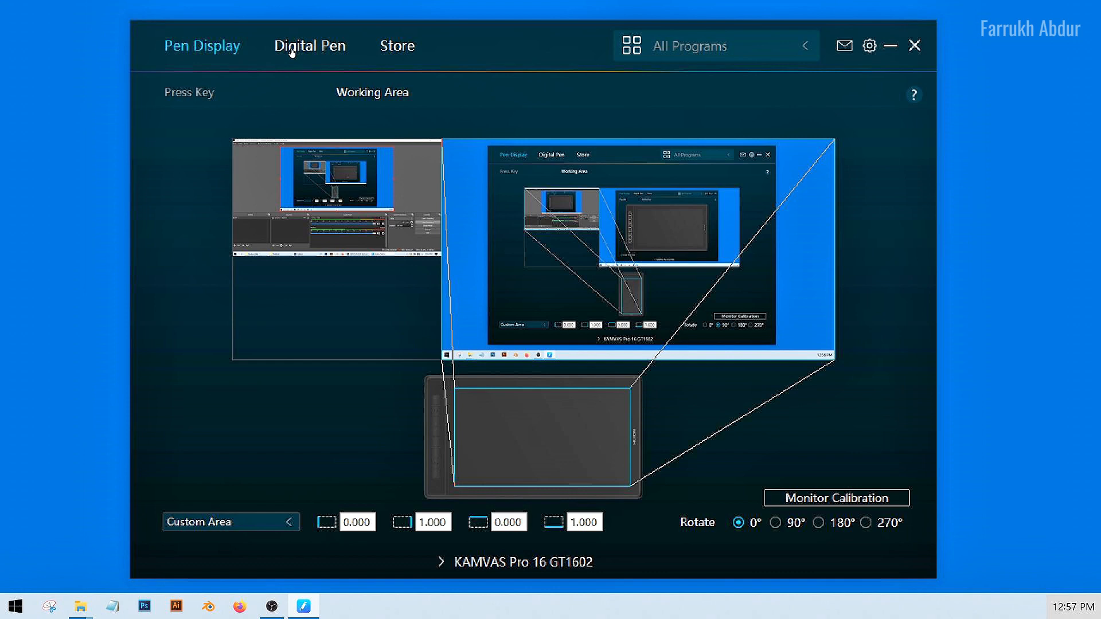
click(309, 46)
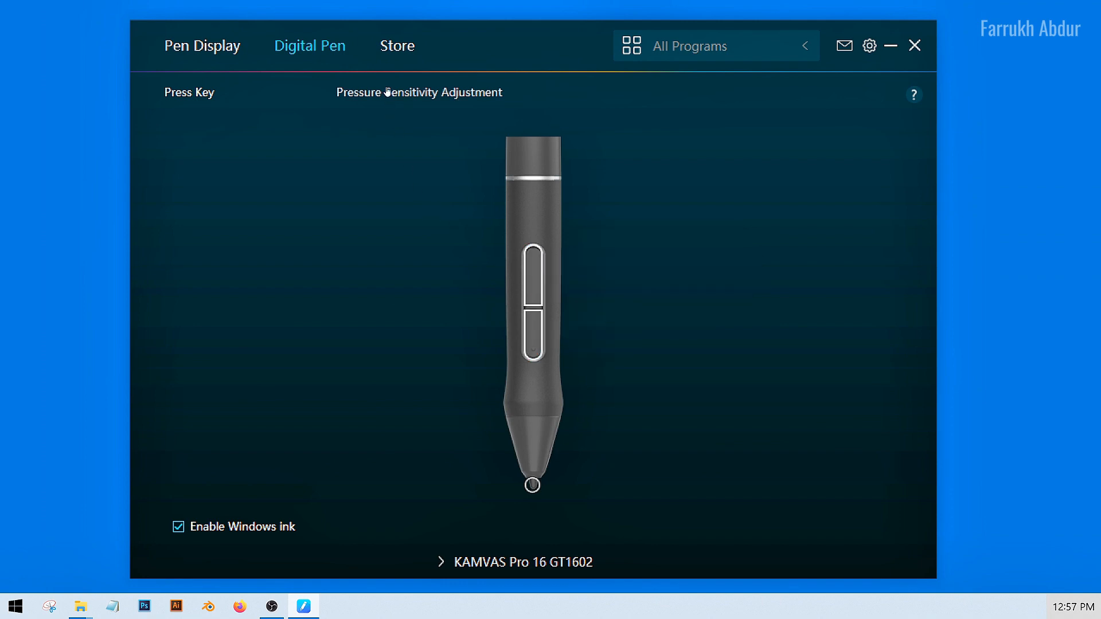
Bring up the Pressure Sensitivity Adjustment from the Digital Pen settings
click(418, 92)
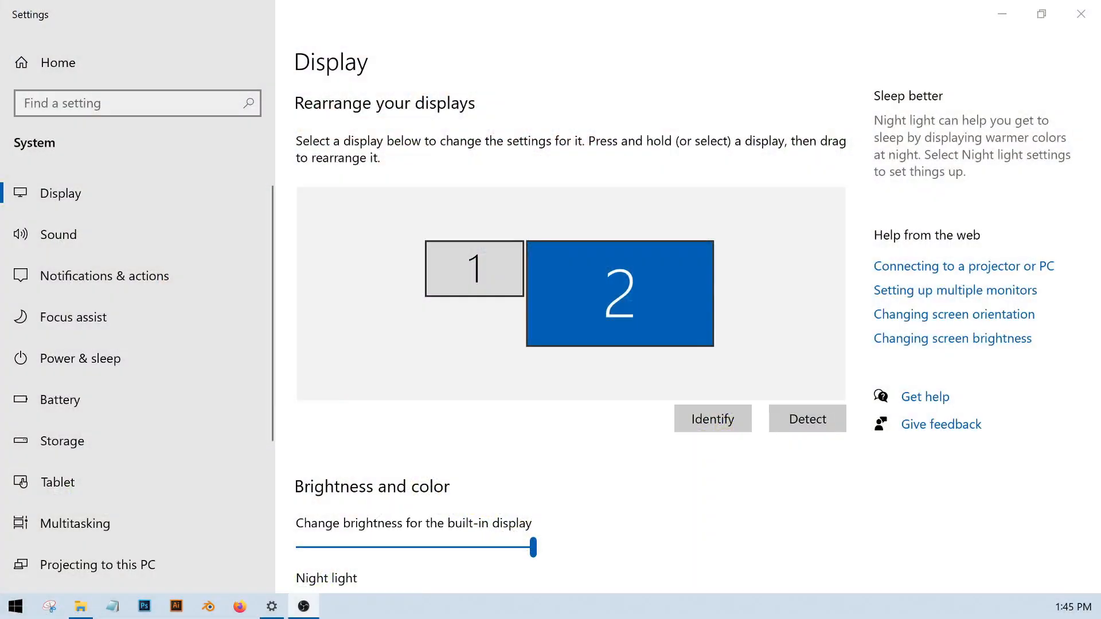
Check Scale and layout shows 200% scaling and 2560 × 1440 resolution for the tablet display
scroll(down, 3)
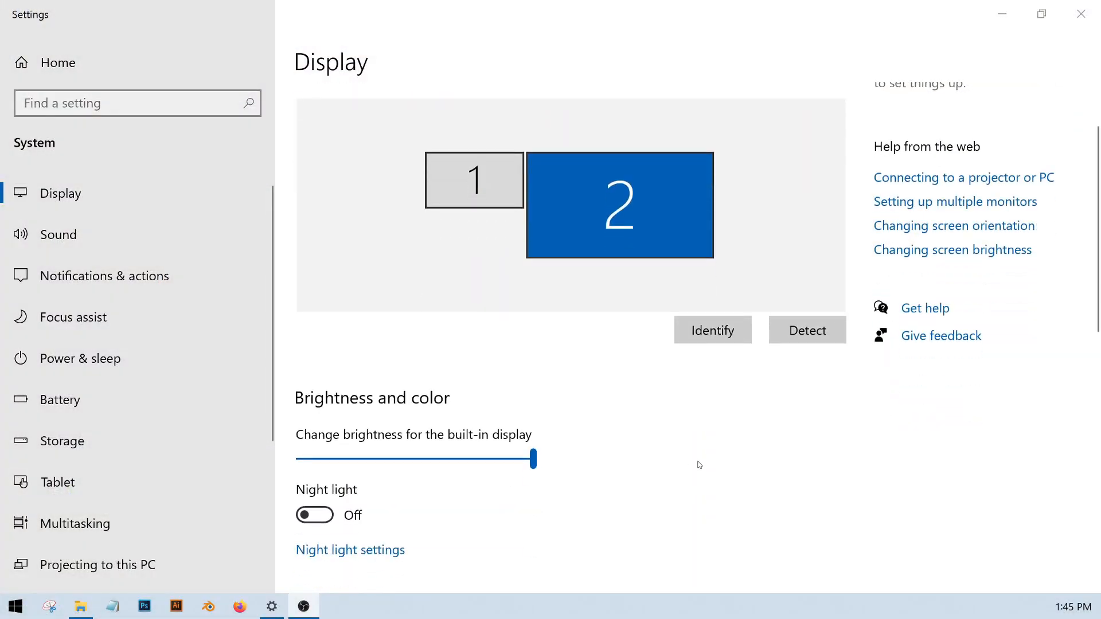
scroll(down, 3)
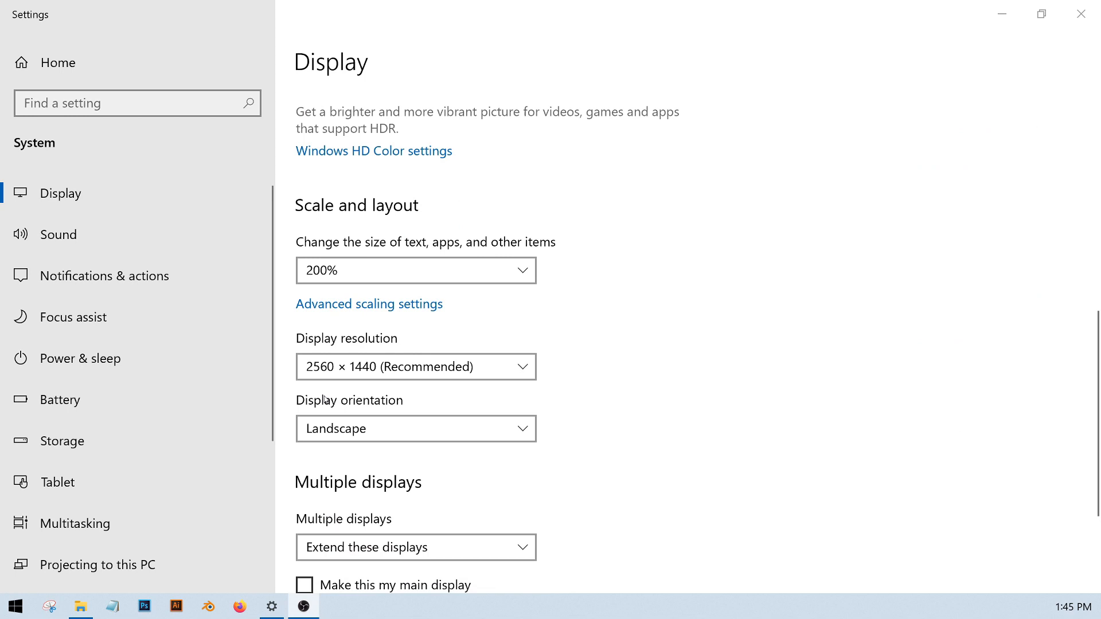
click(415, 270)
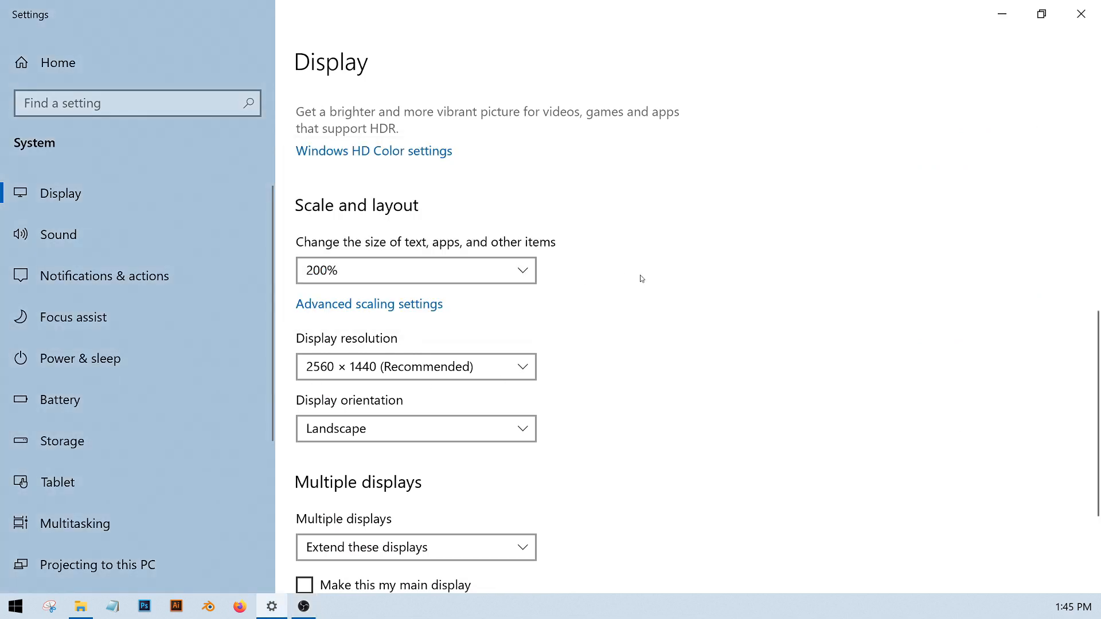
mouse_move(652, 395)
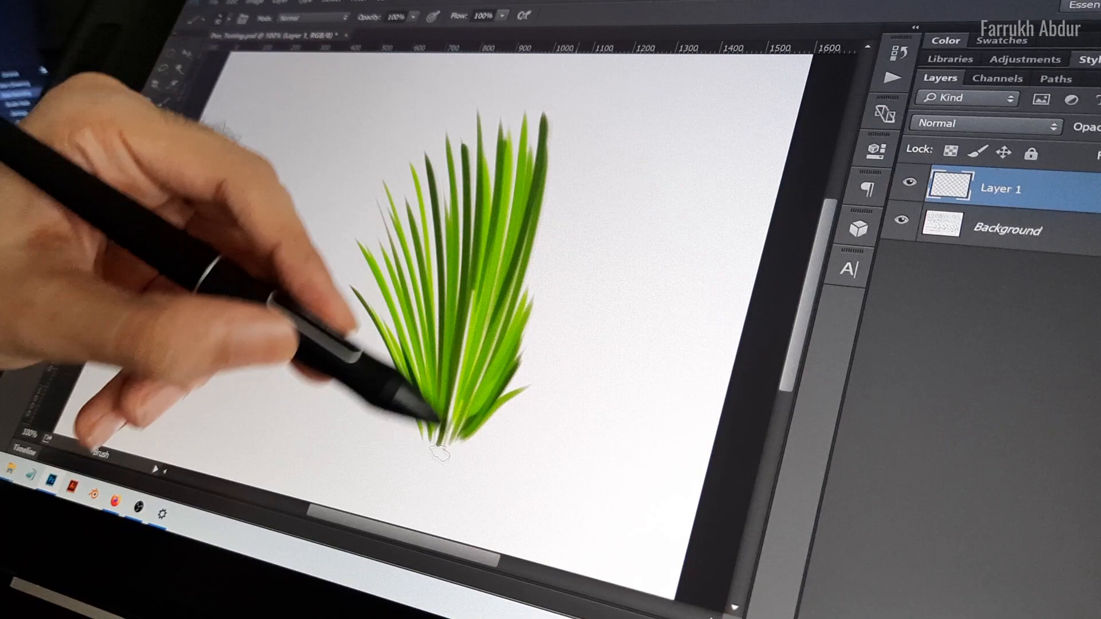
Paint tapered green grass blades and a wavy pressure-tapered green stroke on Layer 1
drag(436, 421, 492, 344)
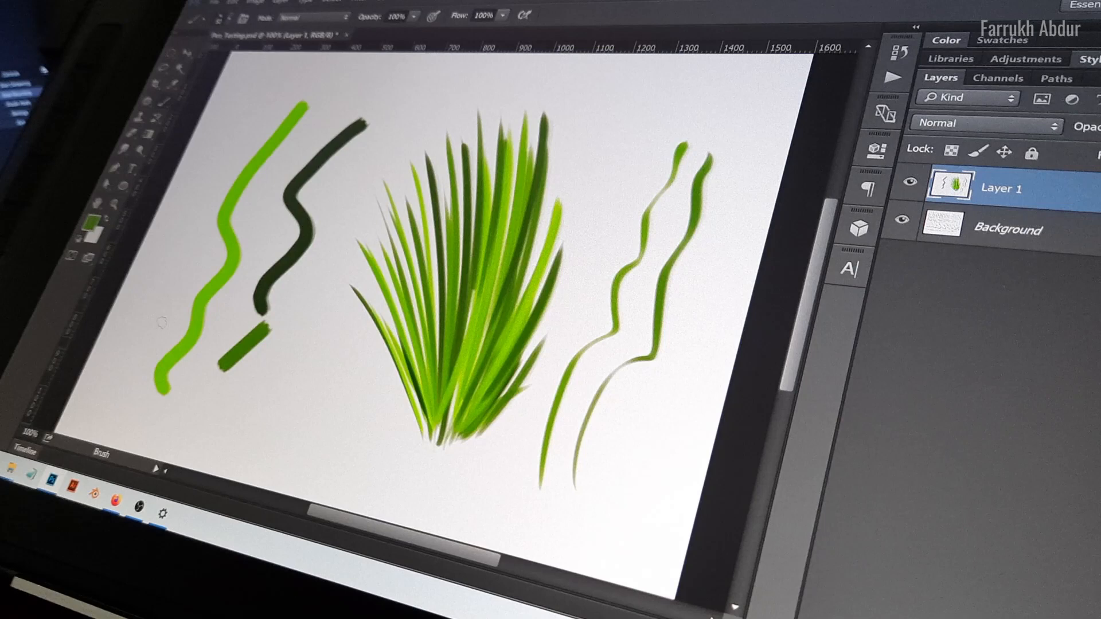
drag(239, 126, 129, 368)
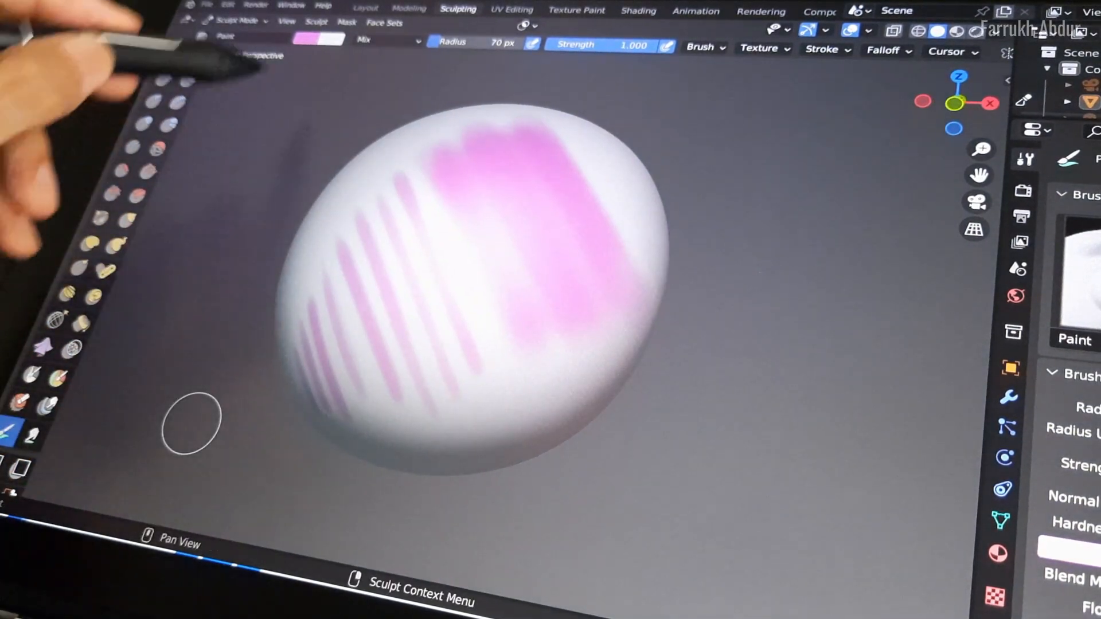
Stroke pink paint across the white sphere with the Sculpt Mode Paint brush
click(314, 39)
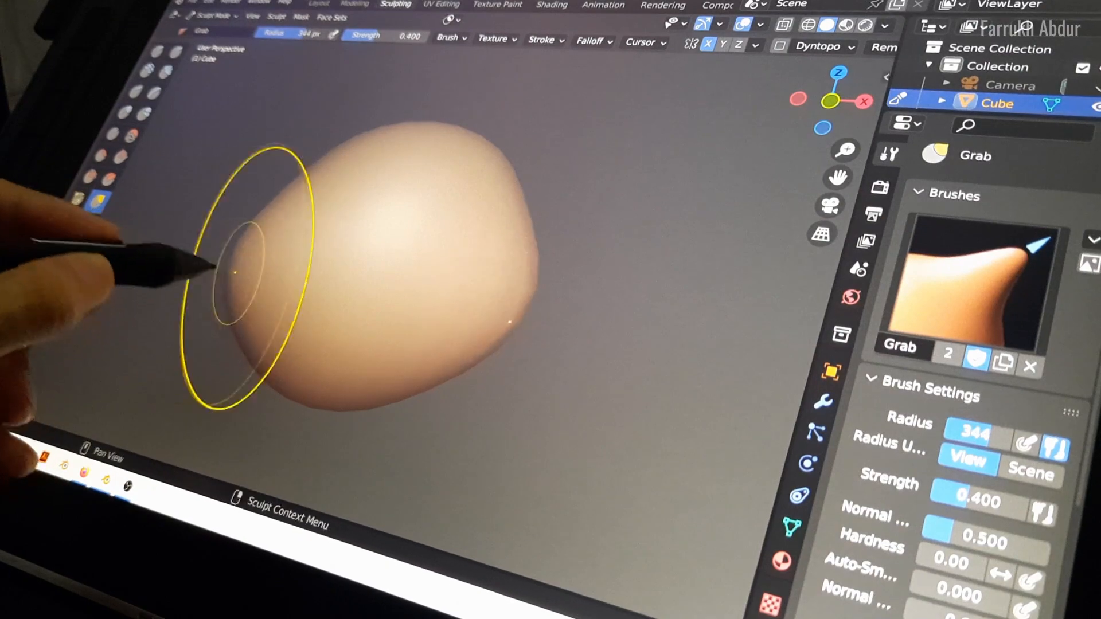
Pull out one side of the tan blob and push in its right side with the Grab brush
drag(232, 274, 281, 182)
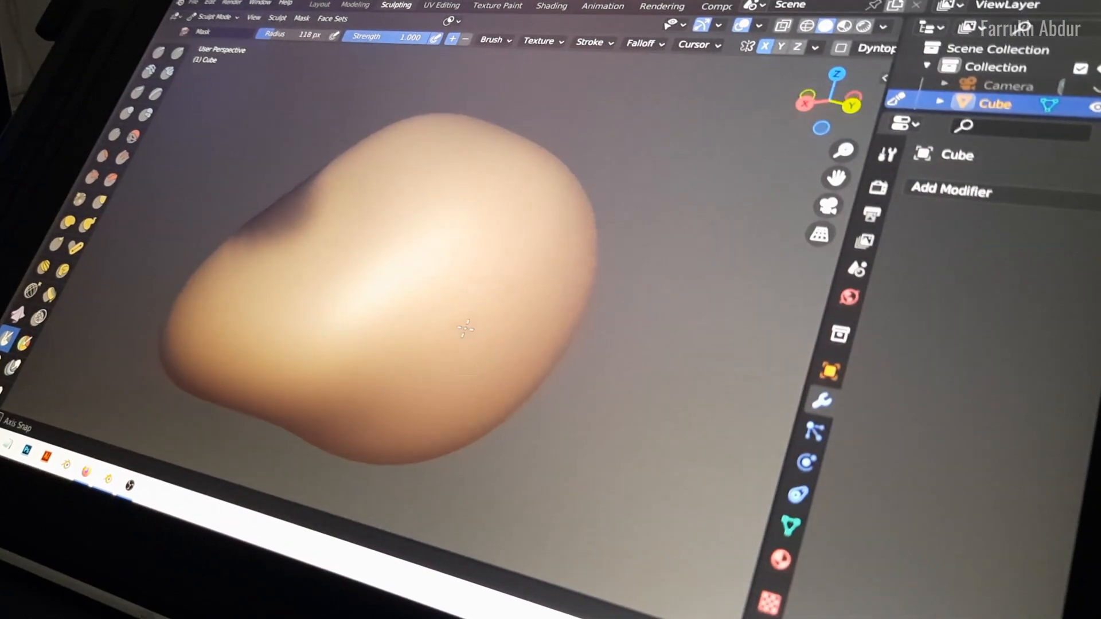
drag(463, 330, 379, 231)
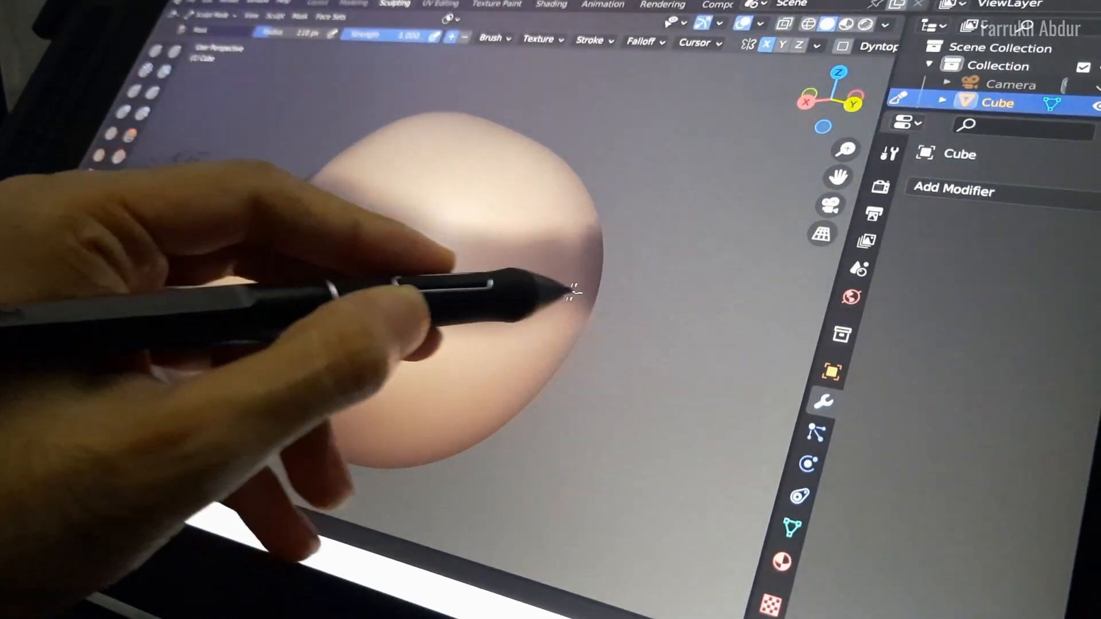
drag(562, 294, 295, 210)
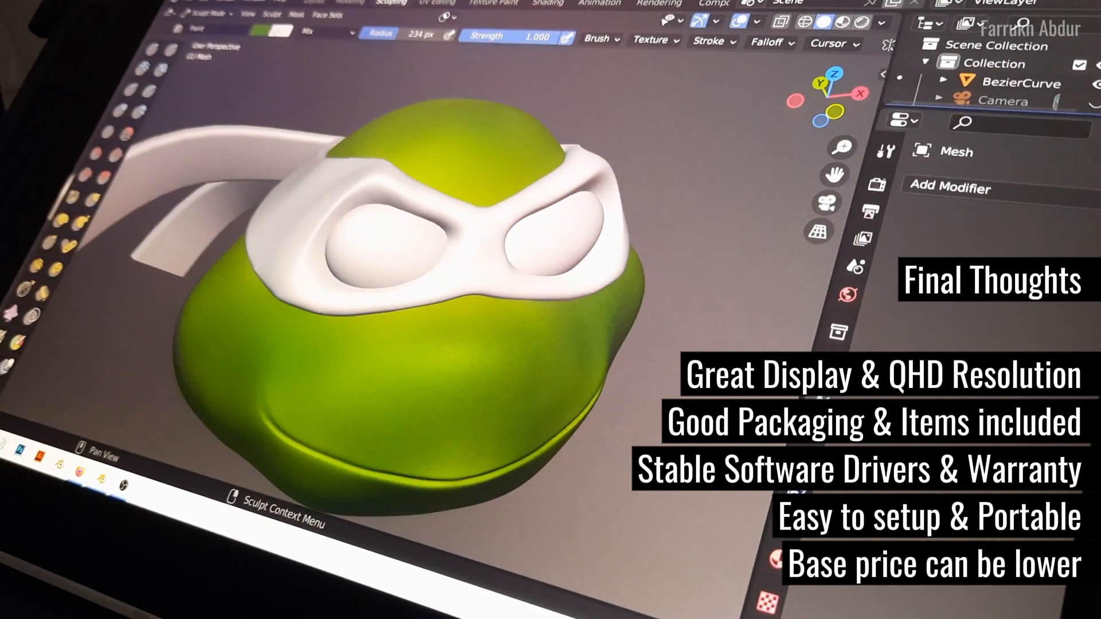
Set the Paint brush colour to red for painting over the turtle's eye mask
click(273, 31)
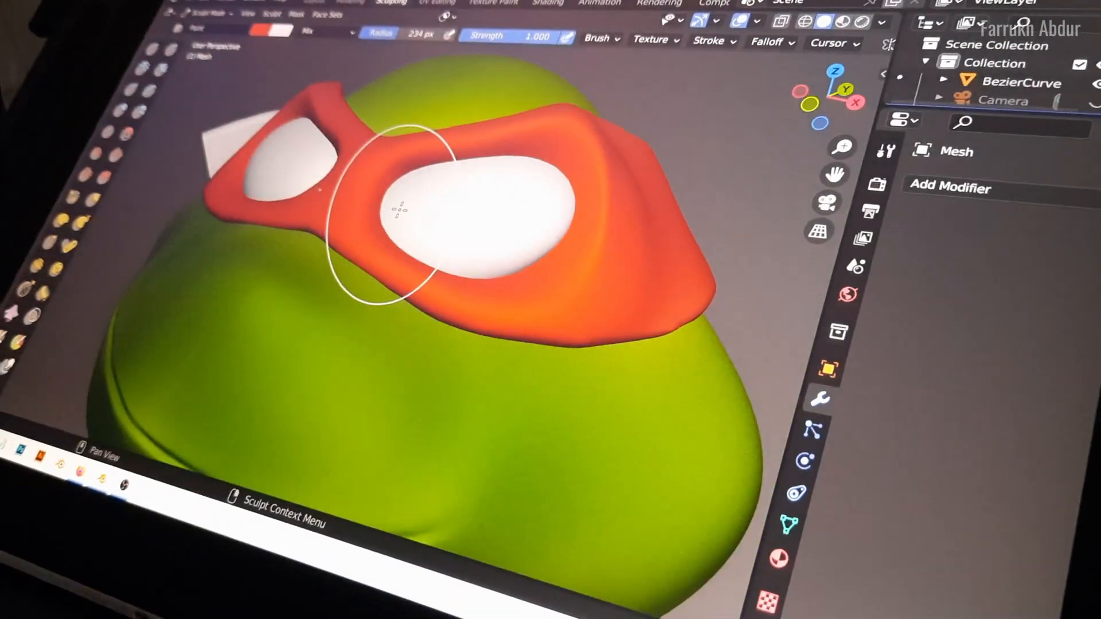
click(268, 31)
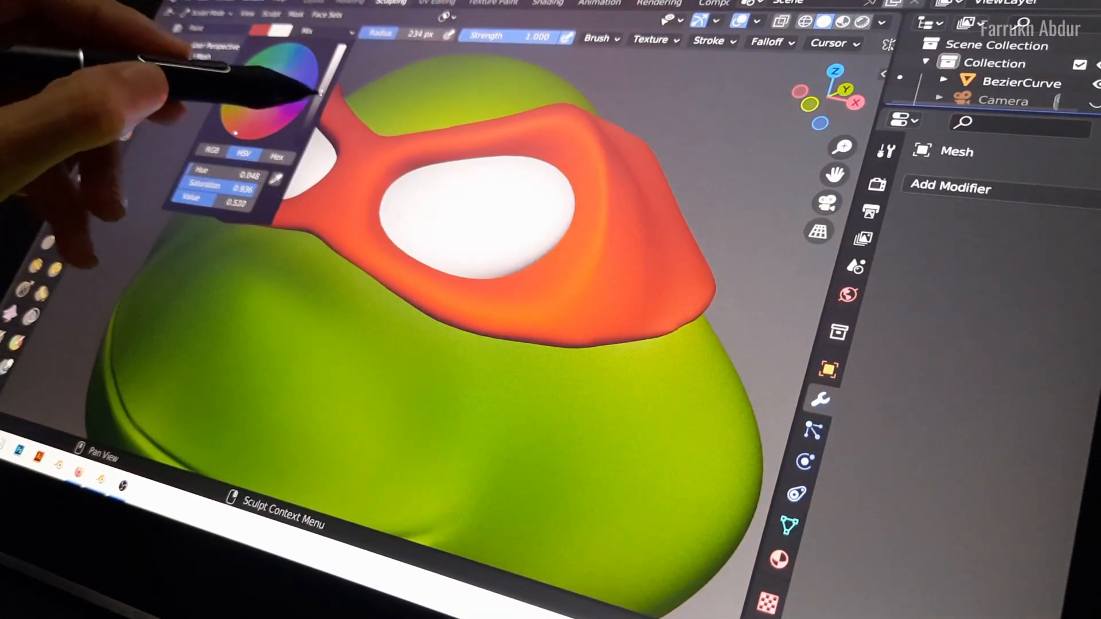